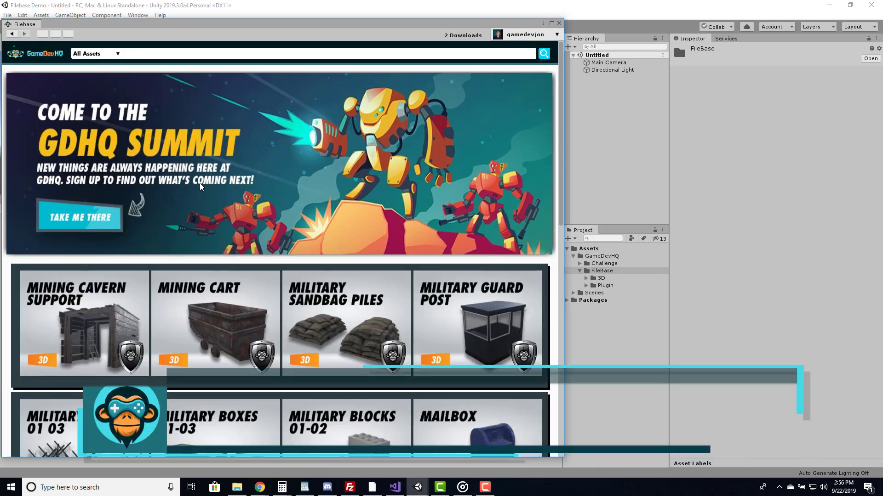
Step: Show Magical Sword 33 and Colt Pistol as downloaded and locate the Colt Pistol folder
{"action": "scroll", "scroll_direction": "down", "scroll_amount": 3}
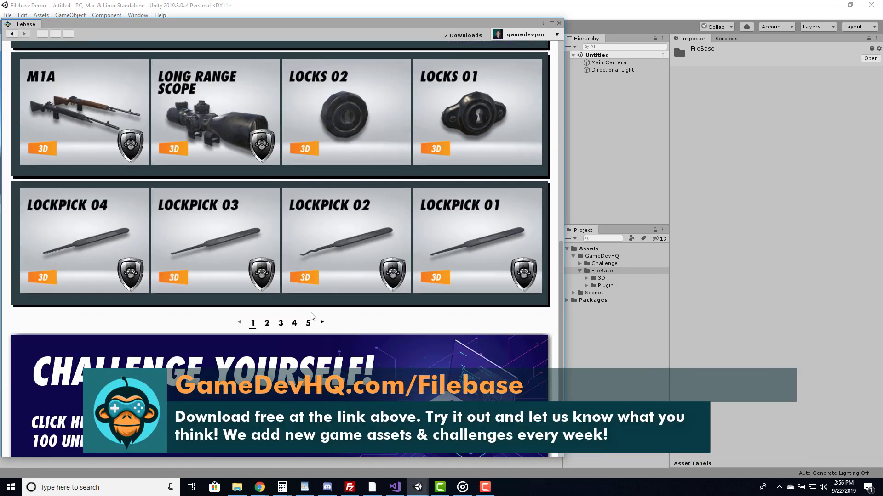
{"action": "left_click", "coordinate": [267, 323]}
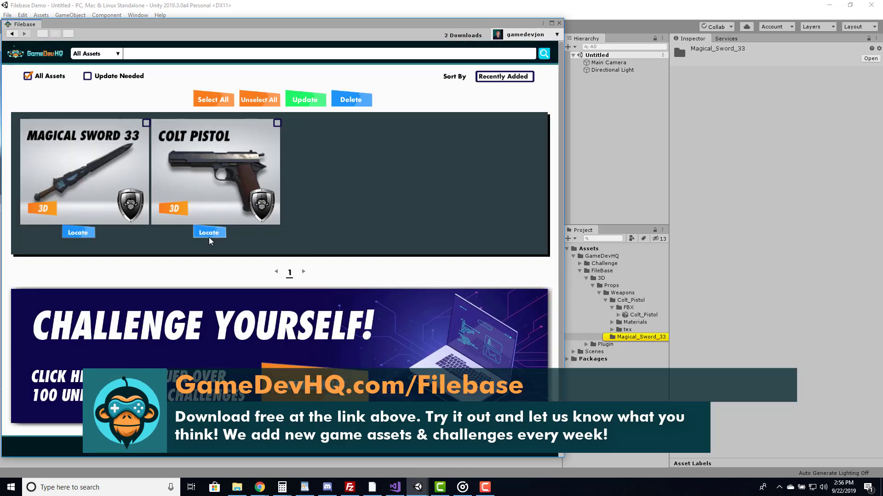
{"action": "left_click", "coordinate": [96, 53]}
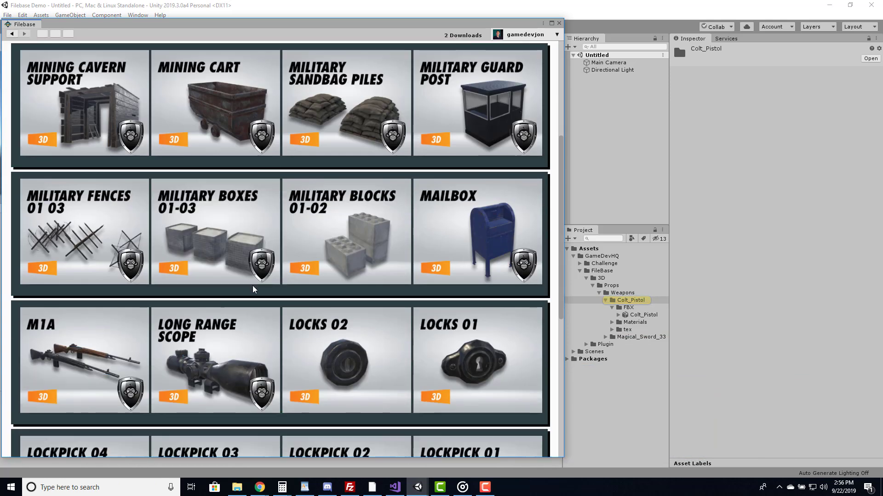
{"action": "scroll", "scroll_direction": "up", "scroll_amount": 3}
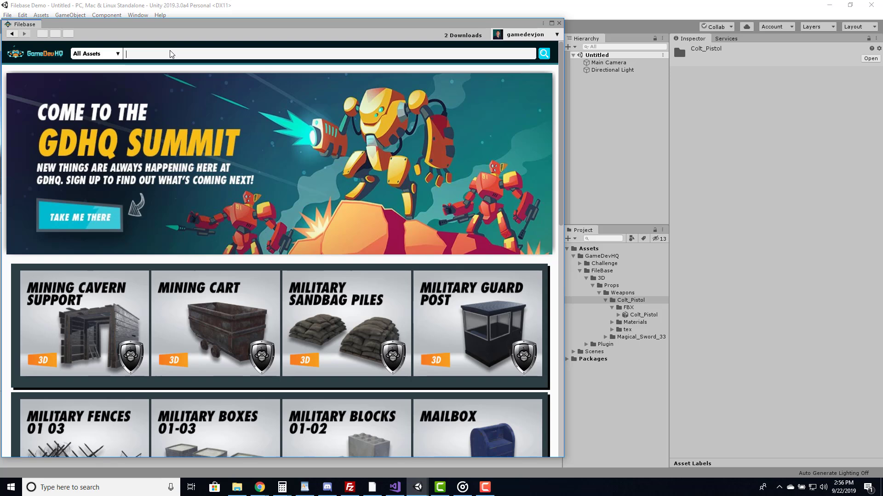
Step: Download and import Sci-fi Rail Cannon 01 (Rail Turret) and locate its folder under Weapons
{"action": "type", "text": "sci-fi"}
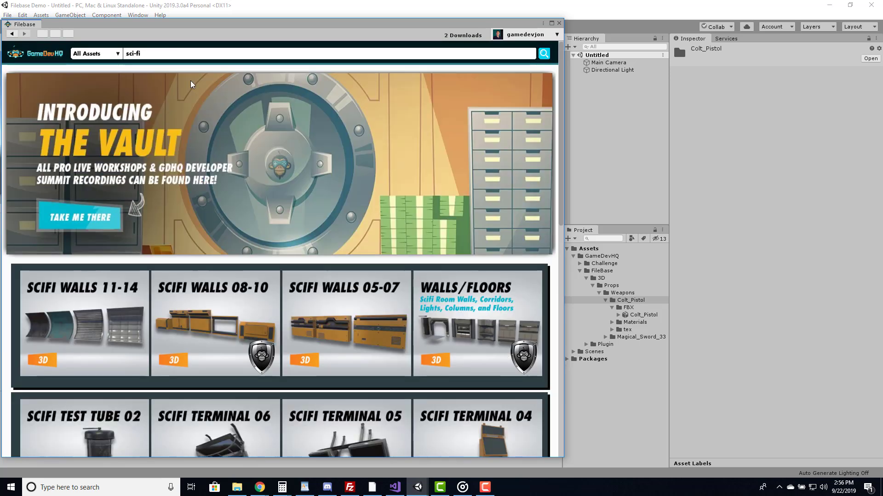
{"action": "scroll", "scroll_direction": "down", "scroll_amount": 3}
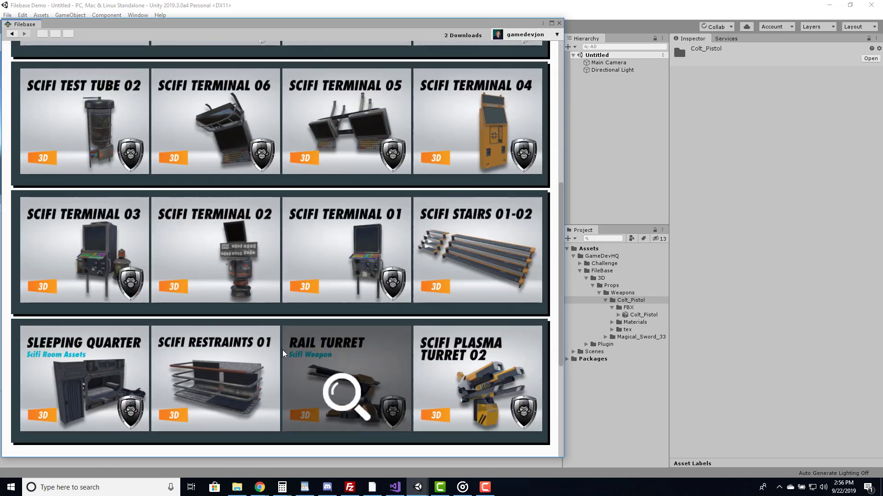
{"action": "left_click", "coordinate": [347, 377]}
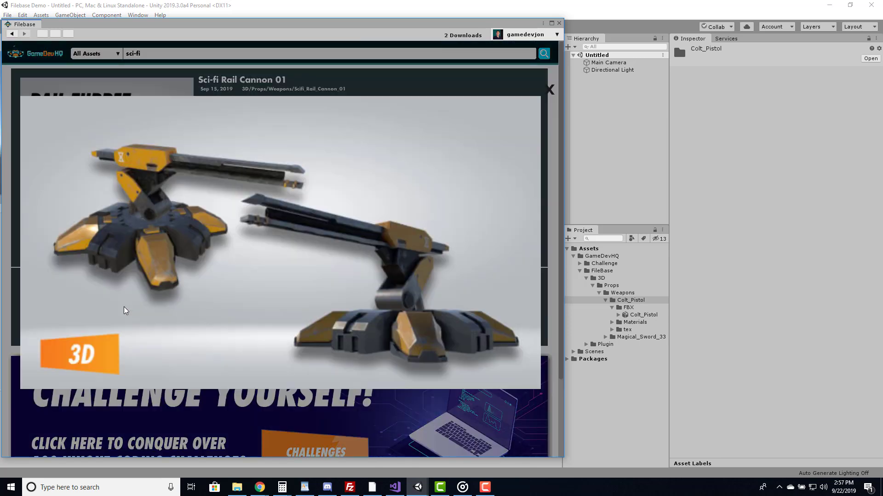
{"action": "left_click", "coordinate": [230, 251]}
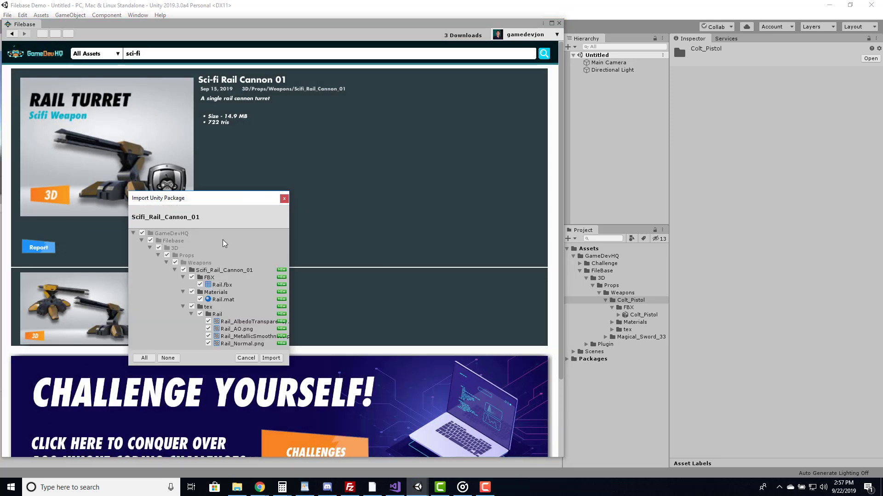
{"action": "left_click", "coordinate": [271, 357]}
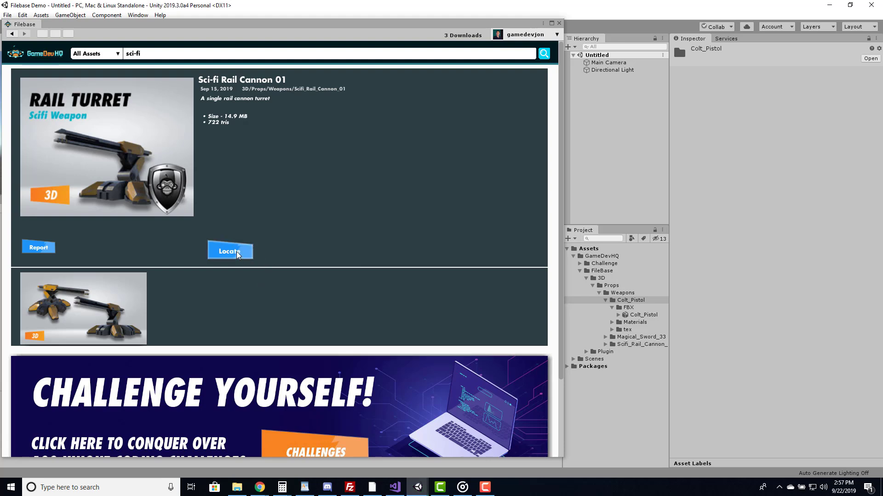
{"action": "left_click", "coordinate": [229, 250]}
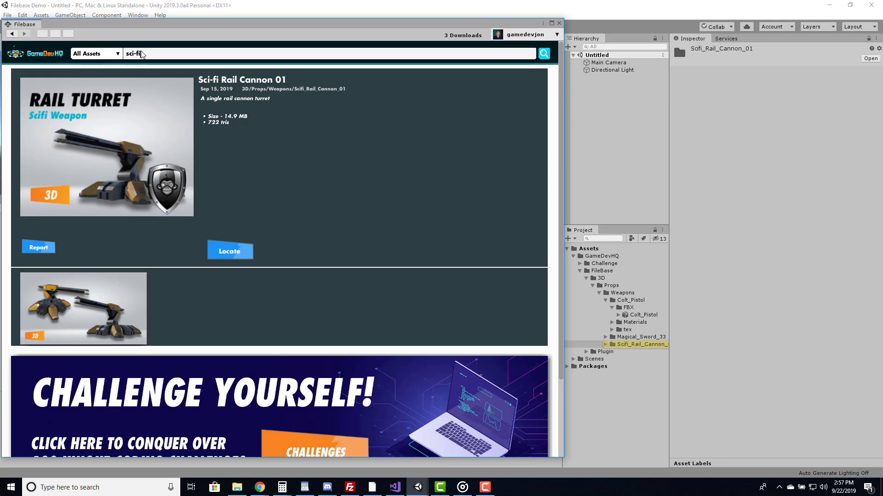
Step: Search Filebase for 'weapon' and find Magical Sword 33 on the second results page
{"action": "type", "text": "weapon"}
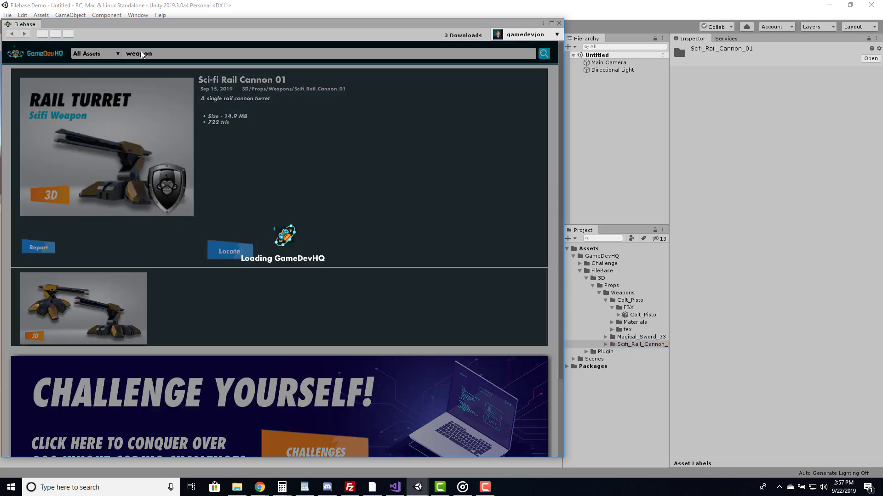
{"action": "scroll", "scroll_direction": "down", "scroll_amount": 3}
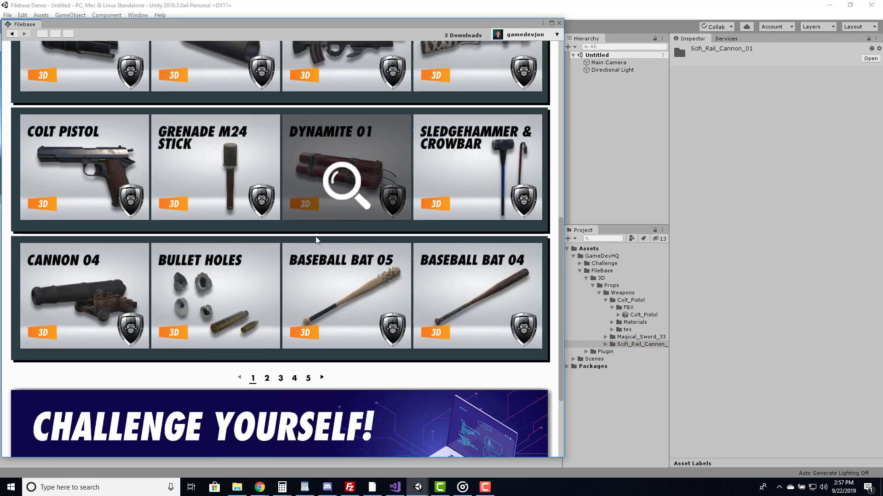
{"action": "left_click", "coordinate": [266, 377]}
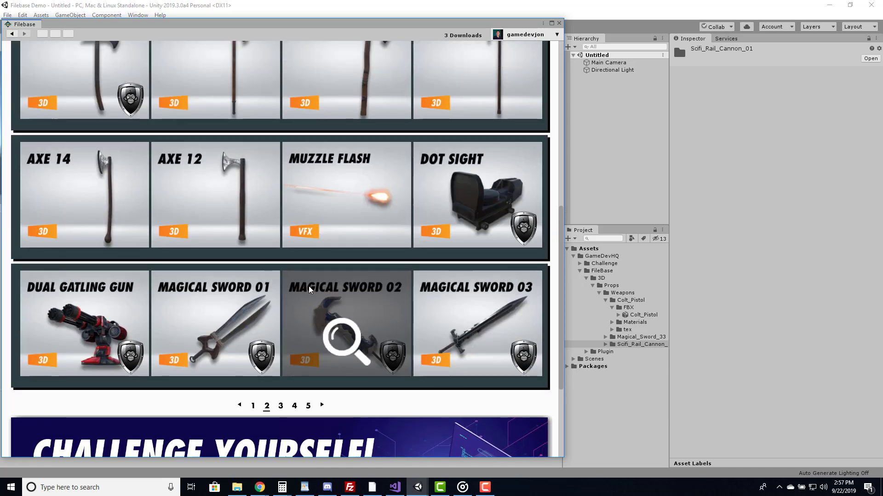
{"action": "scroll", "scroll_direction": "up", "scroll_amount": 3}
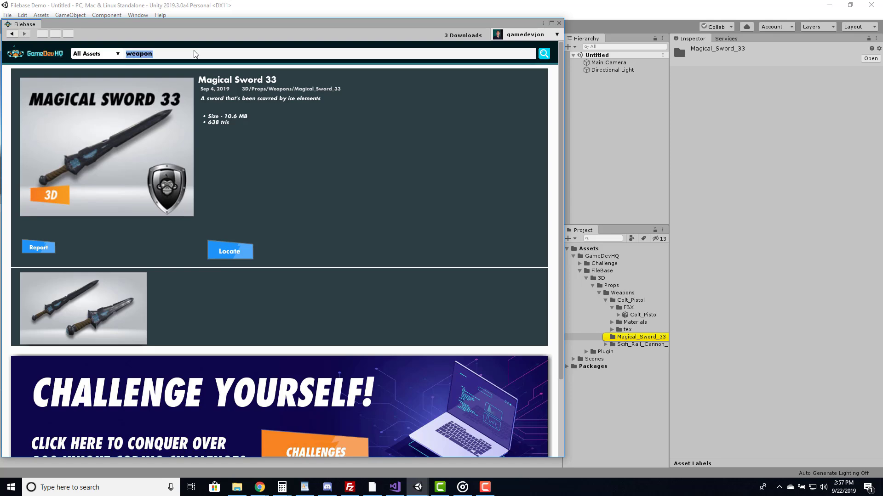
Step: Search Filebase for 'building' and narrow the results to a category
{"action": "type", "text": "building"}
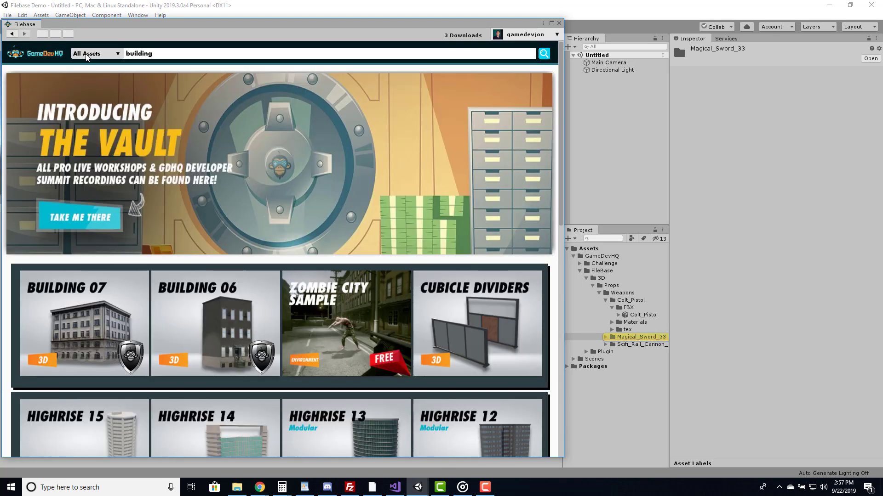
{"action": "left_click", "coordinate": [94, 53]}
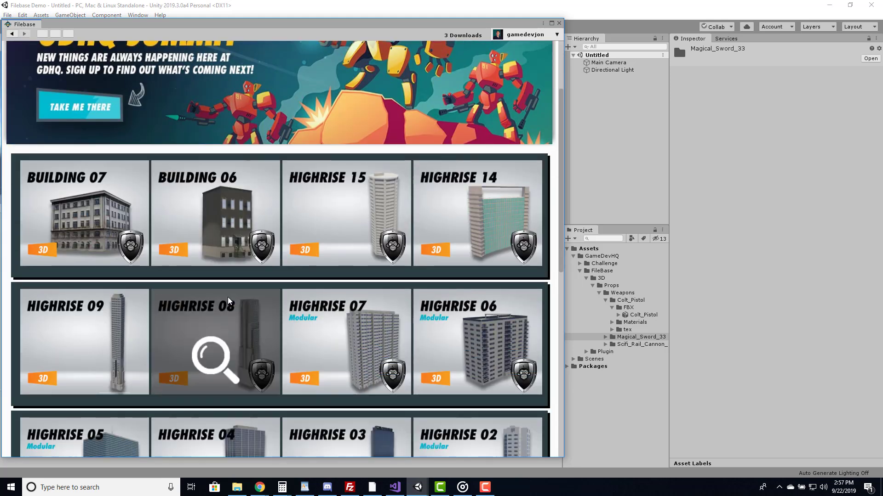
{"action": "scroll", "scroll_direction": "down", "scroll_amount": 3}
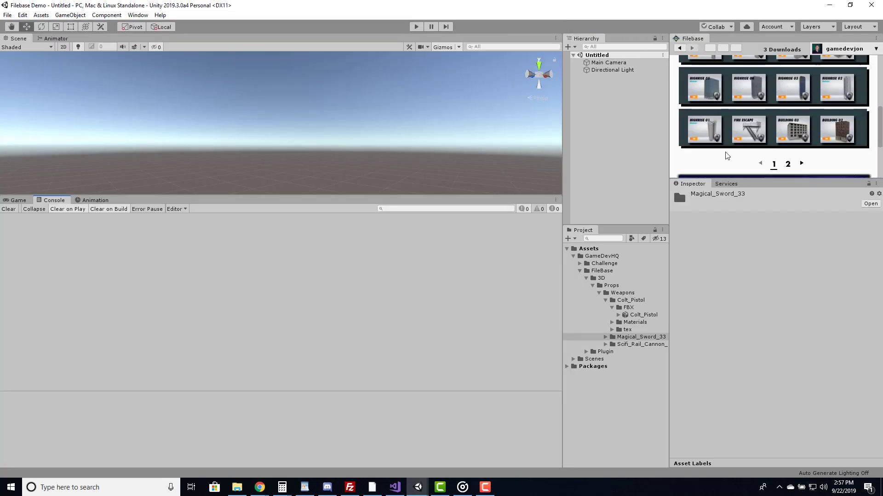
Step: Dock Filebase beside the Scene and download Building3 into Environments/Urban
{"action": "left_click", "coordinate": [96, 39]}
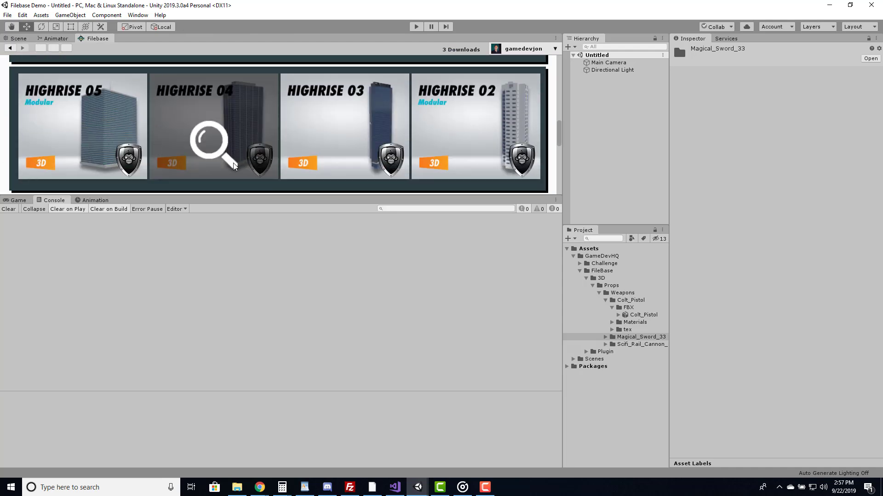
{"action": "scroll", "scroll_direction": "down", "scroll_amount": 3}
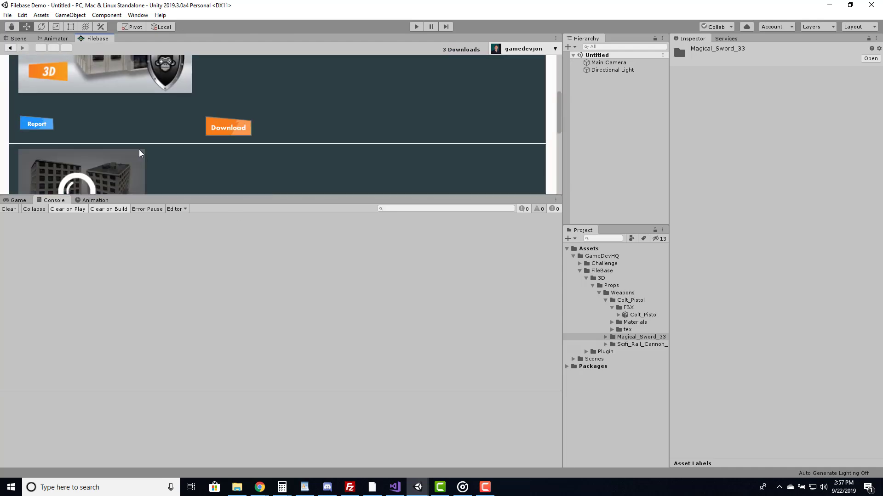
{"action": "left_click", "coordinate": [228, 127]}
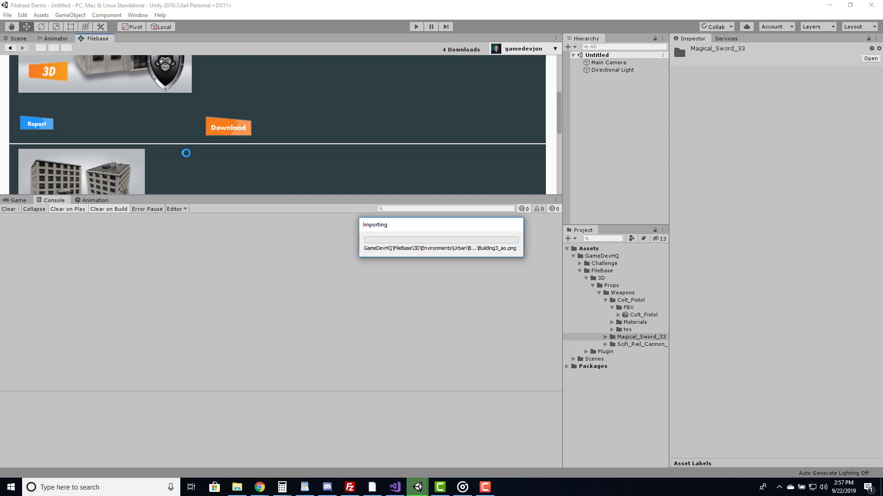
{"action": "left_click", "coordinate": [228, 127]}
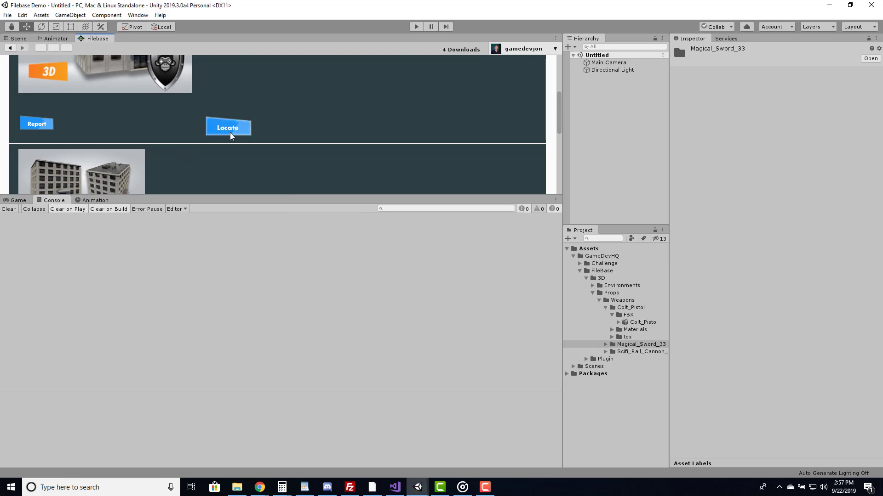
{"action": "left_click", "coordinate": [228, 127]}
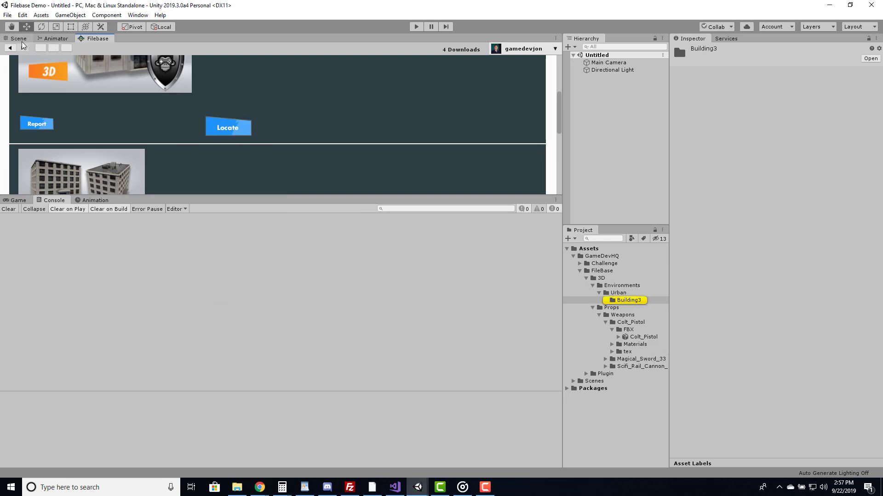
Step: Place the Colt_Pistol model in the scene
{"action": "left_click", "coordinate": [19, 38]}
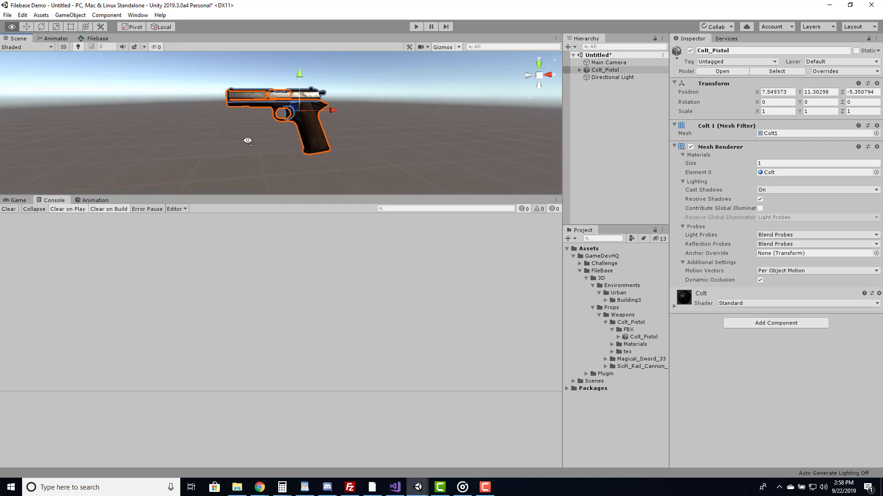
{"action": "left_click", "coordinate": [96, 38]}
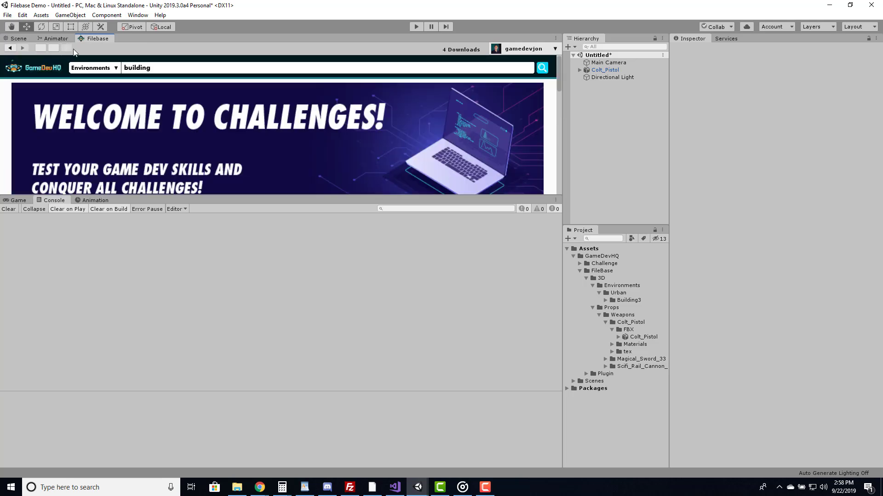
Step: Download and import the 'Ready For A Little AI? 36' challenge and launch its Main scene
{"action": "scroll", "scroll_direction": "down", "scroll_amount": 3}
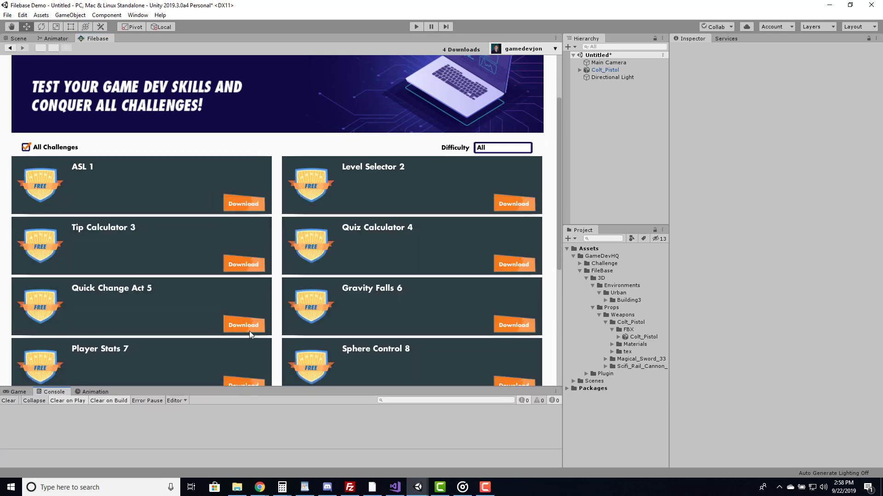
{"action": "scroll", "scroll_direction": "down", "scroll_amount": 3}
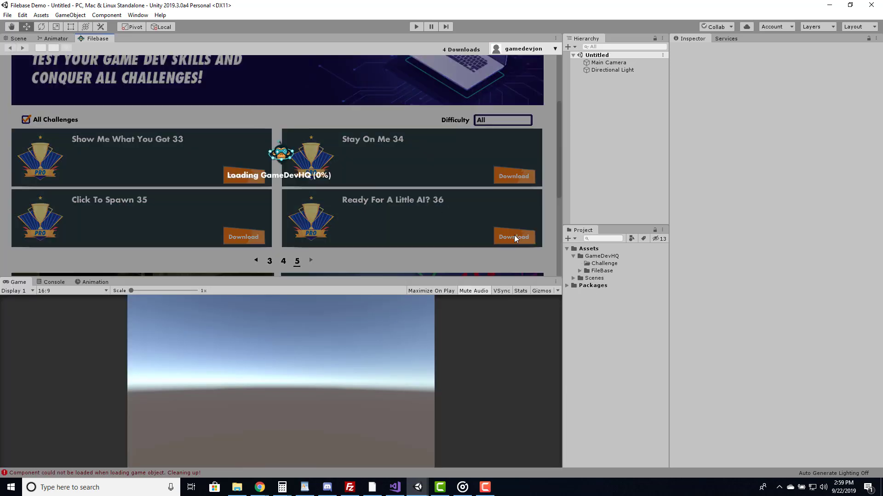
{"action": "left_click", "coordinate": [512, 236]}
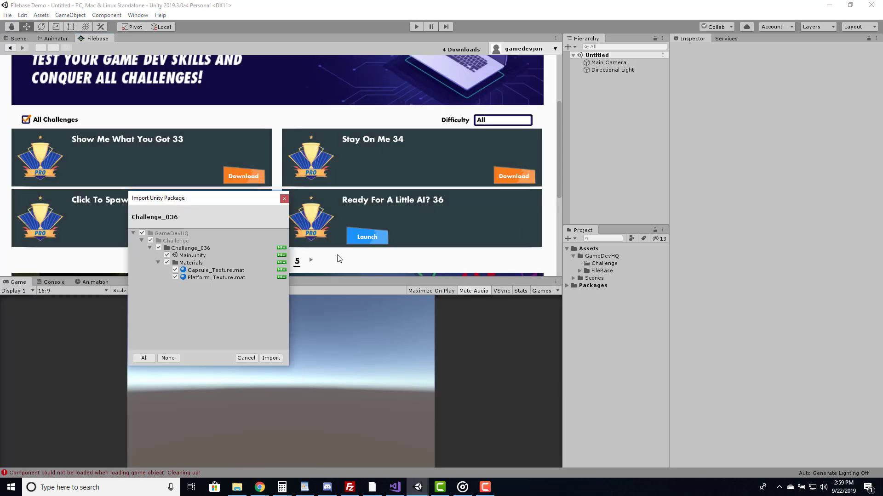
{"action": "left_click", "coordinate": [270, 358]}
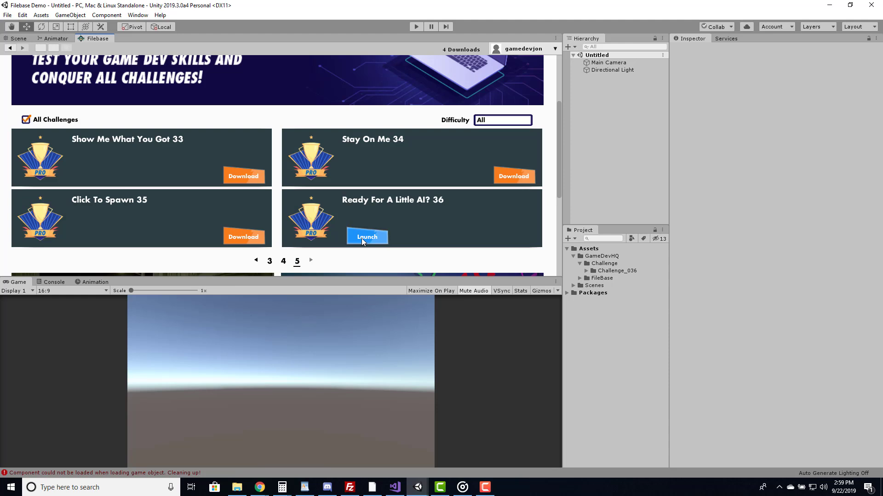
{"action": "left_click", "coordinate": [367, 236]}
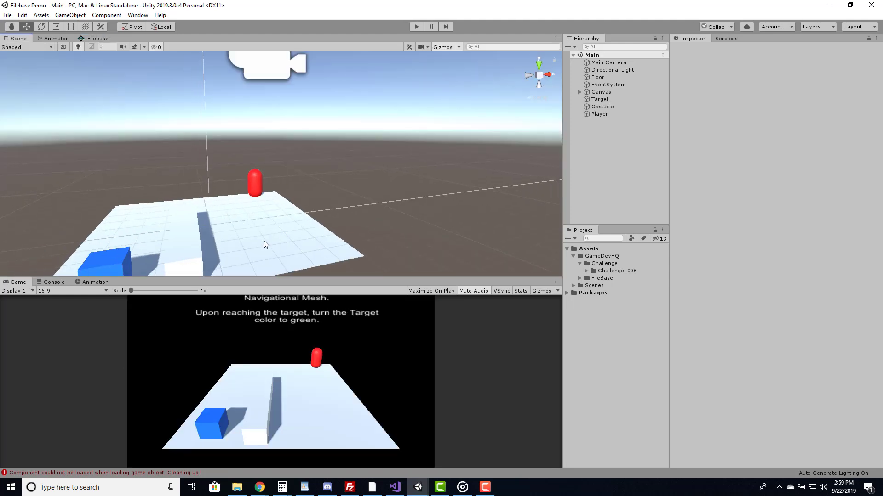